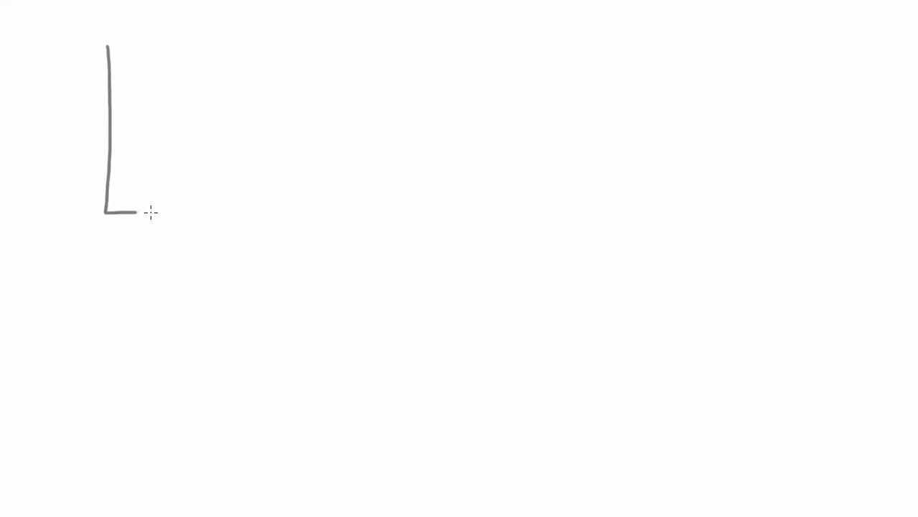
# Draw the beaker walls with a blue water surface and a small bottle beside the down arrow.
pyautogui.moveTo(135, 211); pyautogui.dragTo(296, 41)
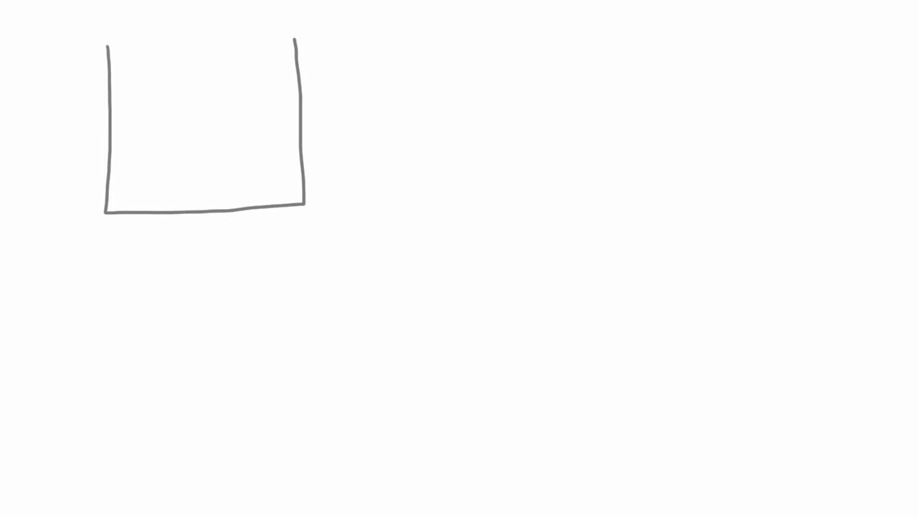
pyautogui.moveTo(112, 66); pyautogui.dragTo(236, 69)
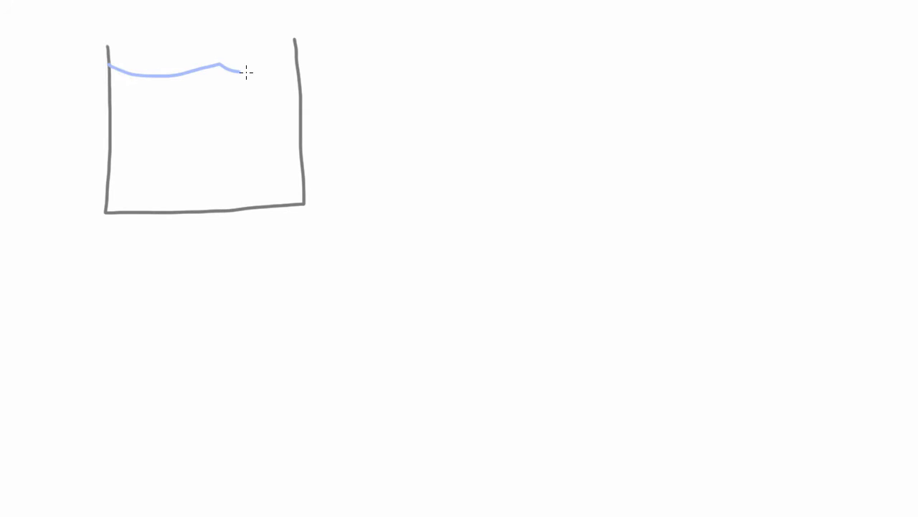
pyautogui.moveTo(237, 69); pyautogui.dragTo(294, 69)
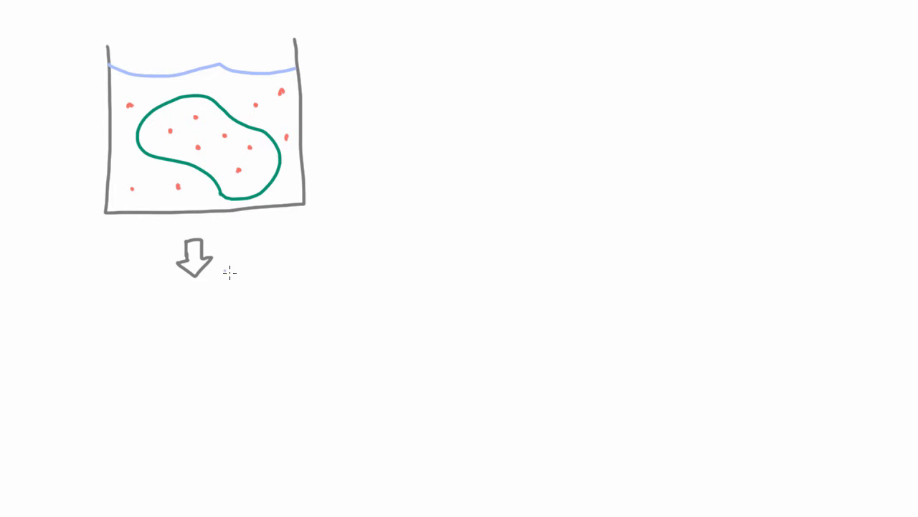
pyautogui.moveTo(241, 237); pyautogui.dragTo(237, 272)
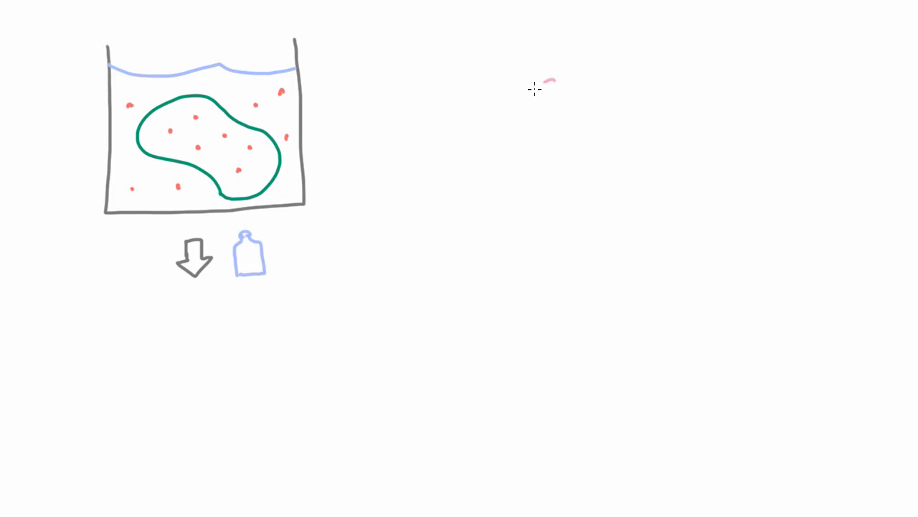
# Outline two pink segmented intestine strips to the right of the beaker.
pyautogui.moveTo(552, 79); pyautogui.dragTo(467, 356)
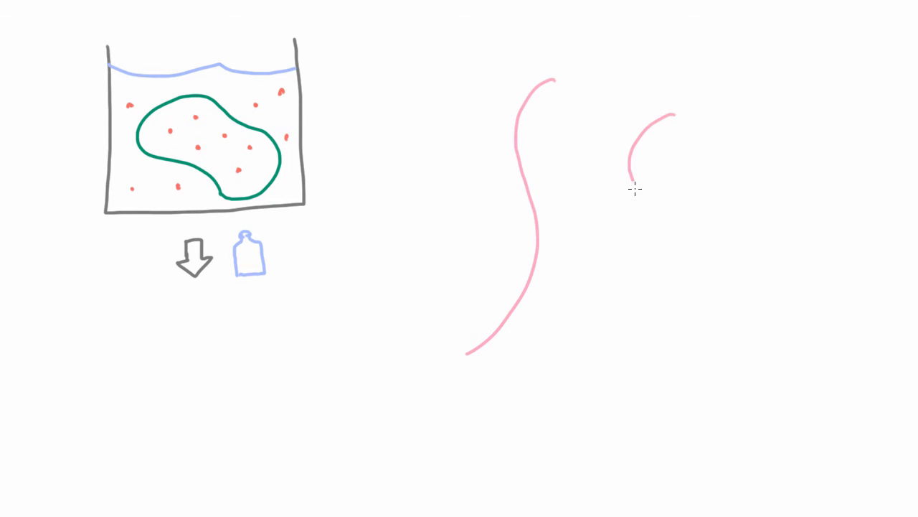
pyautogui.moveTo(634, 189); pyautogui.dragTo(529, 390)
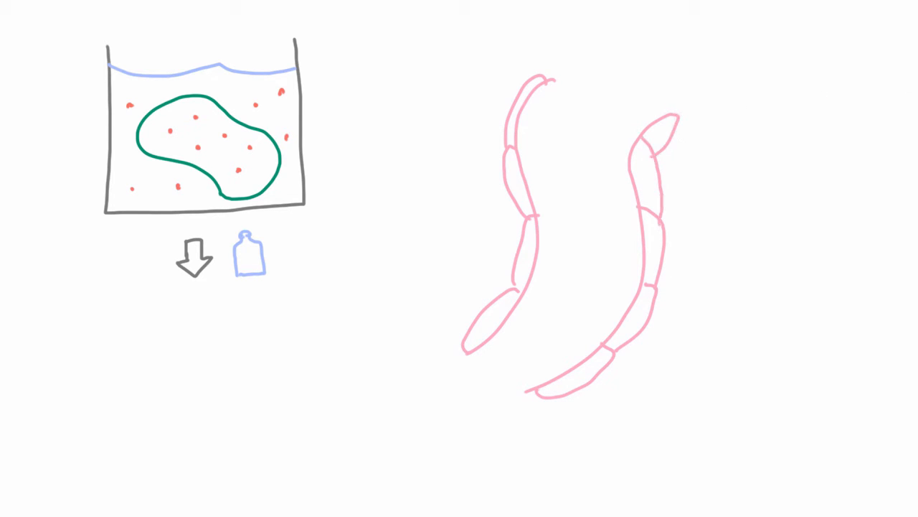
# Draw a blue downward arrow between the strips and a blue arrow crossing the right strip.
pyautogui.moveTo(634, 70); pyautogui.dragTo(591, 189)
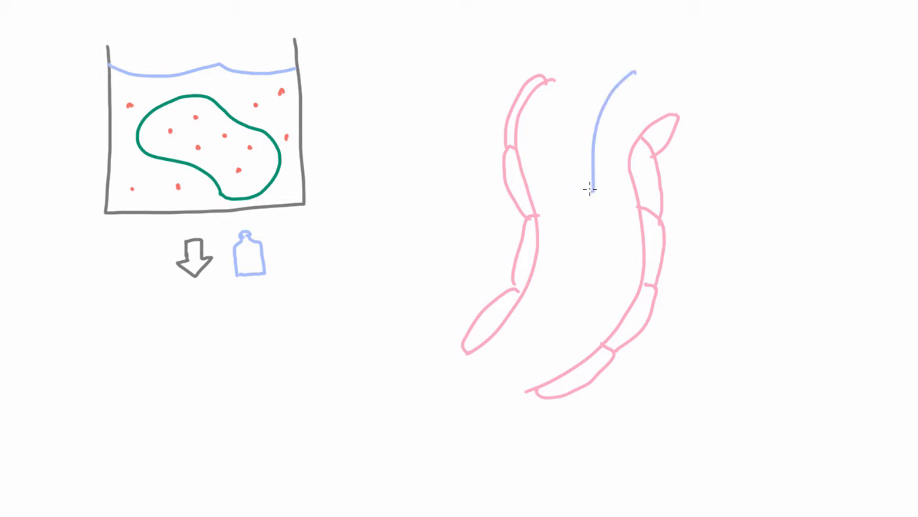
pyautogui.moveTo(587, 175); pyautogui.dragTo(603, 186)
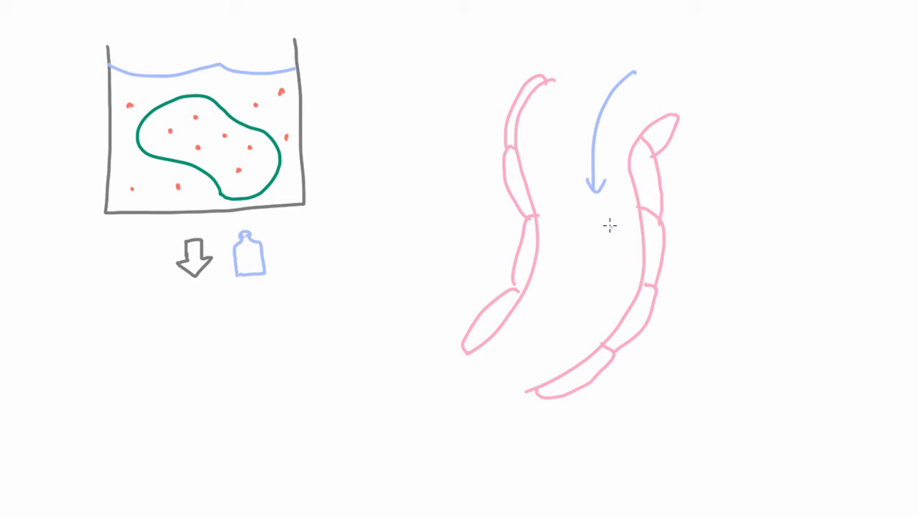
pyautogui.moveTo(609, 224); pyautogui.dragTo(689, 247)
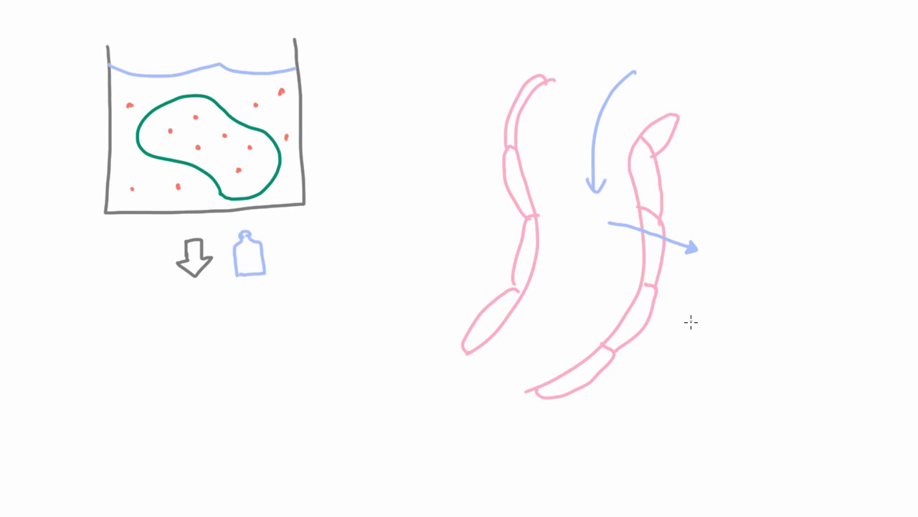
pyautogui.moveTo(745, 304)
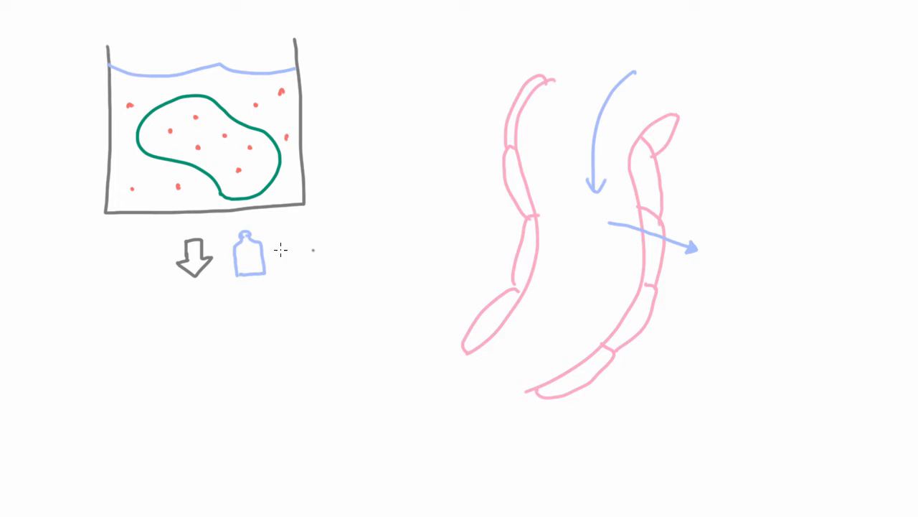
pyautogui.moveTo(135, 319)
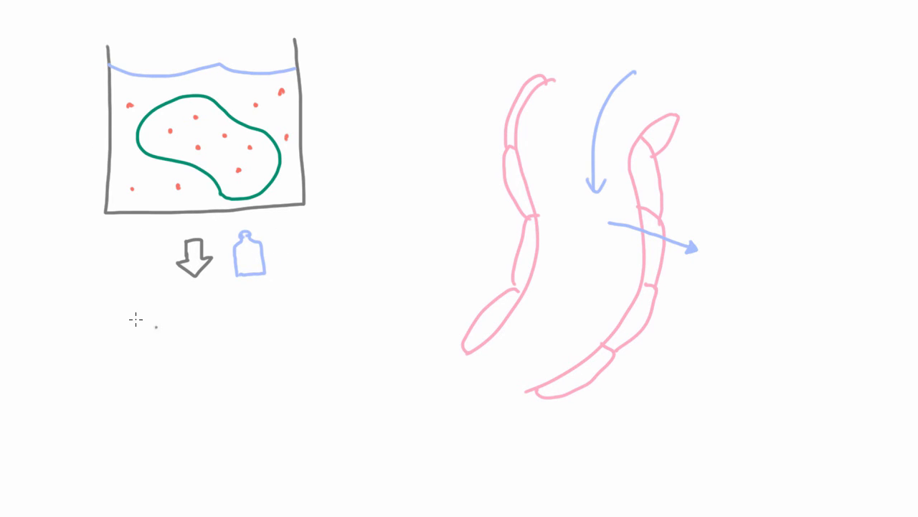
# Draw the second beaker's walls below the arrow and add its blue water surface.
pyautogui.moveTo(120, 285); pyautogui.dragTo(167, 491)
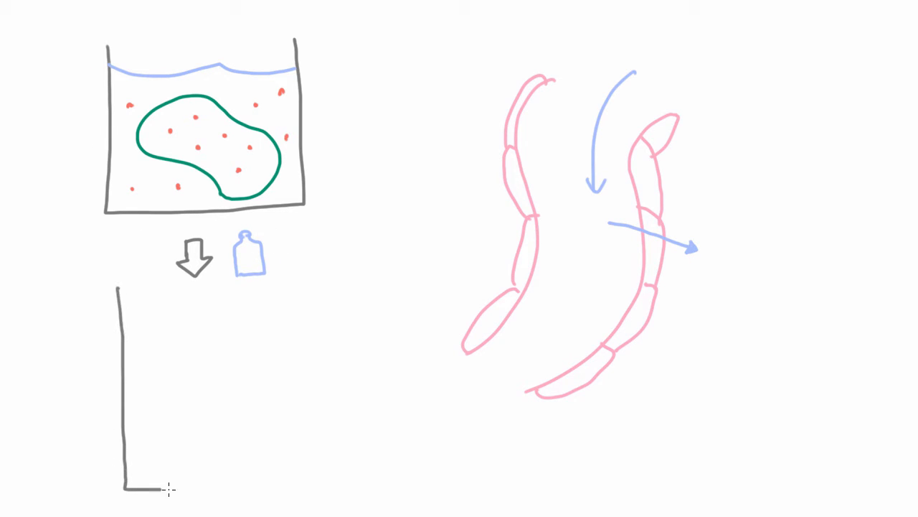
pyautogui.moveTo(308, 276); pyautogui.dragTo(308, 490)
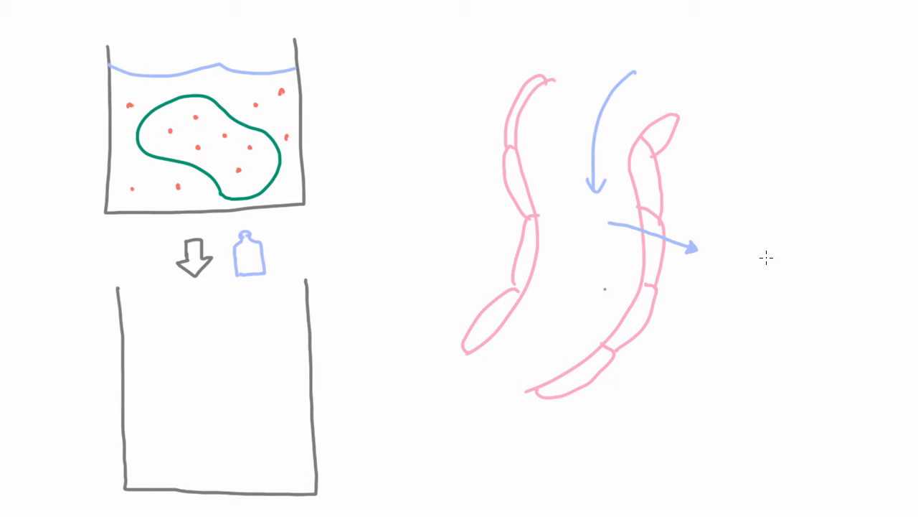
pyautogui.moveTo(126, 338); pyautogui.dragTo(203, 331)
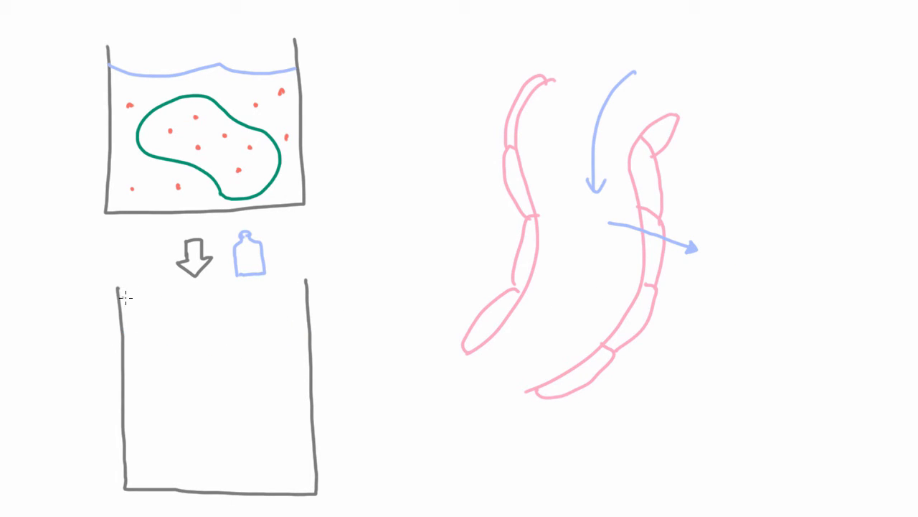
pyautogui.moveTo(126, 295); pyautogui.dragTo(305, 290)
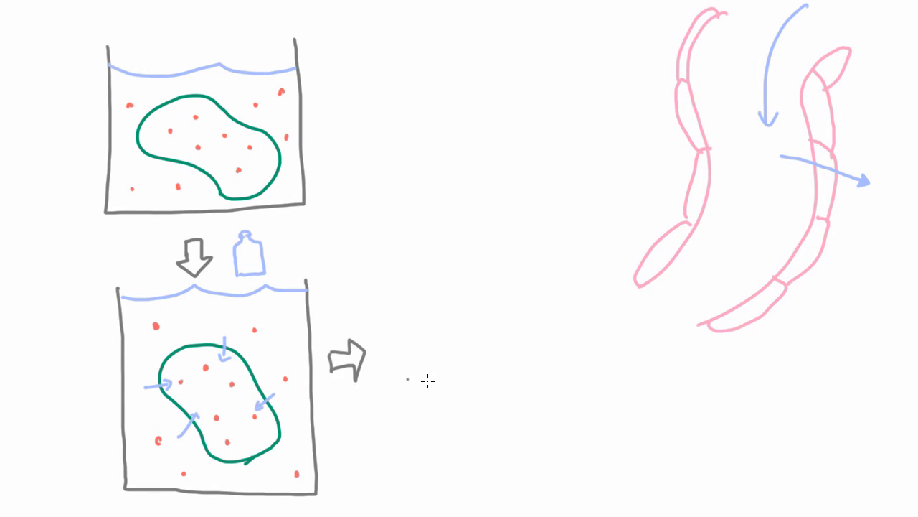
# Draw the third beaker's walls and its blue water surface right of the arrow.
pyautogui.moveTo(410, 275); pyautogui.dragTo(602, 480)
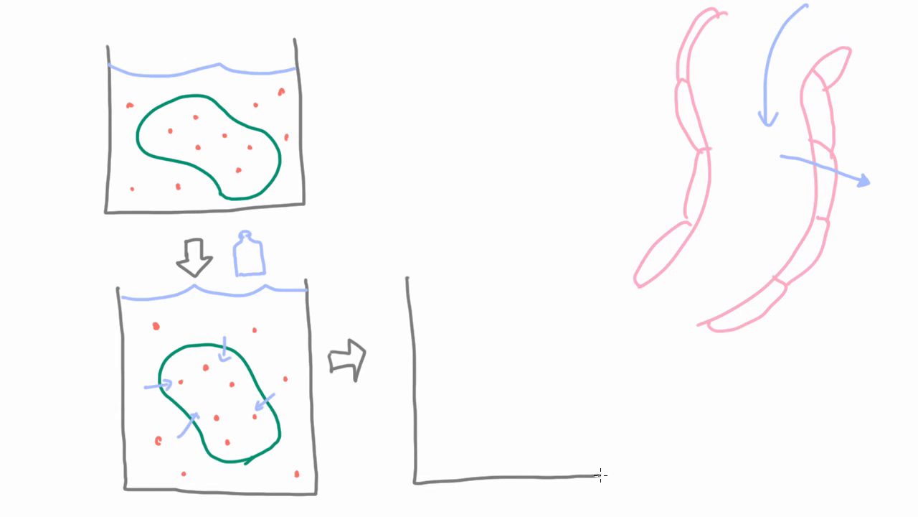
pyautogui.moveTo(605, 474); pyautogui.dragTo(591, 267)
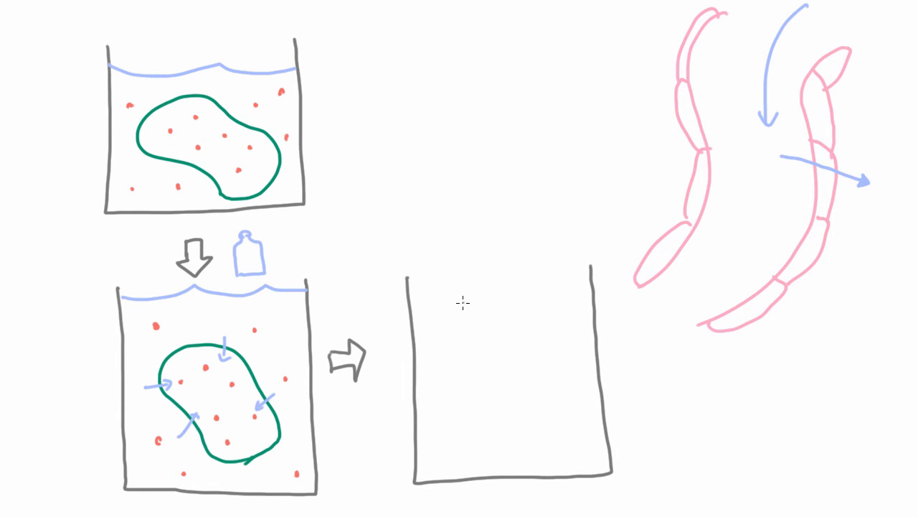
pyautogui.moveTo(409, 287); pyautogui.dragTo(585, 284)
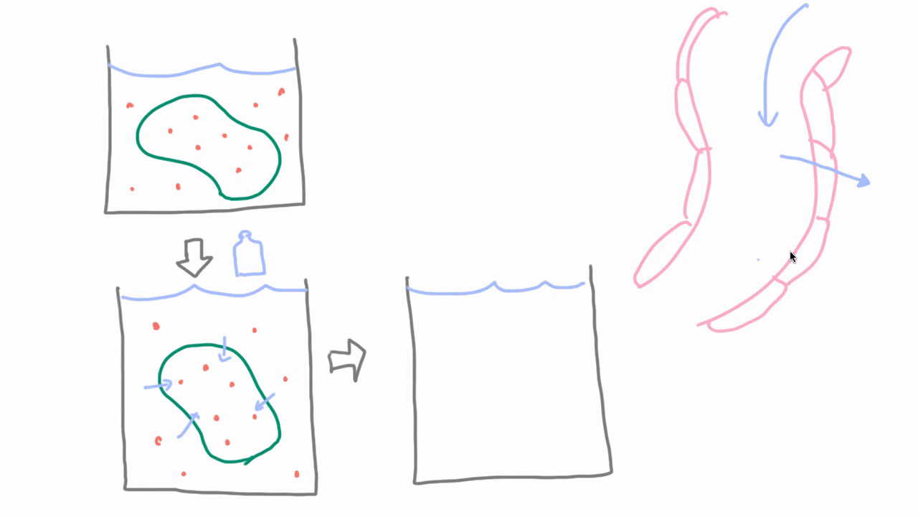
# Outline the large swollen green cell inside the third beaker.
pyautogui.moveTo(448, 419); pyautogui.dragTo(533, 457)
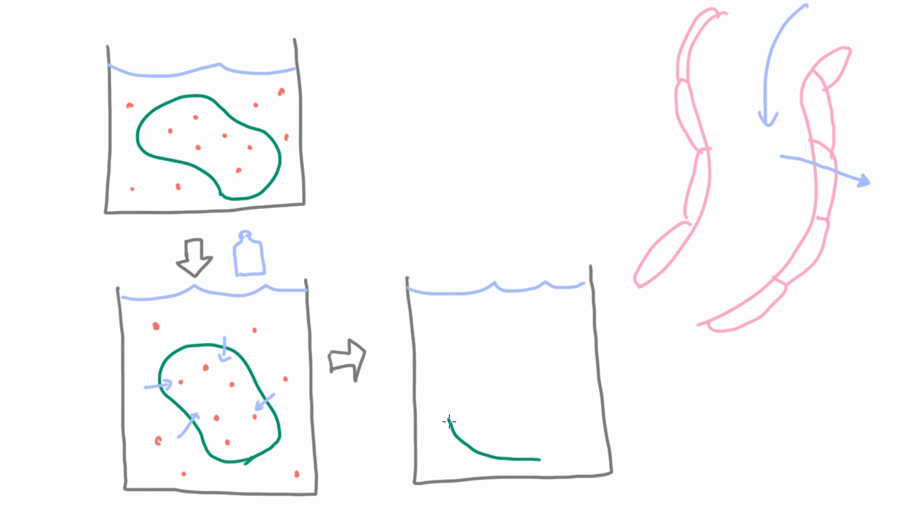
pyautogui.moveTo(448, 422); pyautogui.dragTo(571, 456)
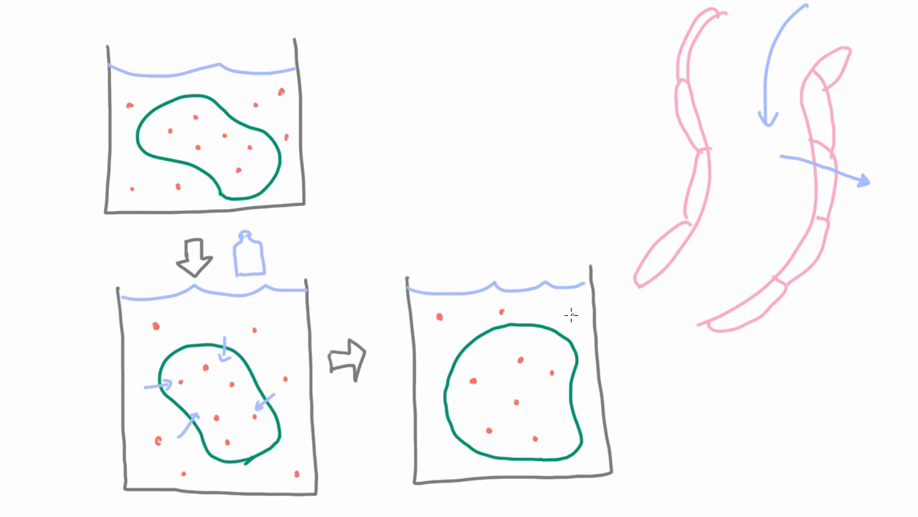
pyautogui.moveTo(585, 462)
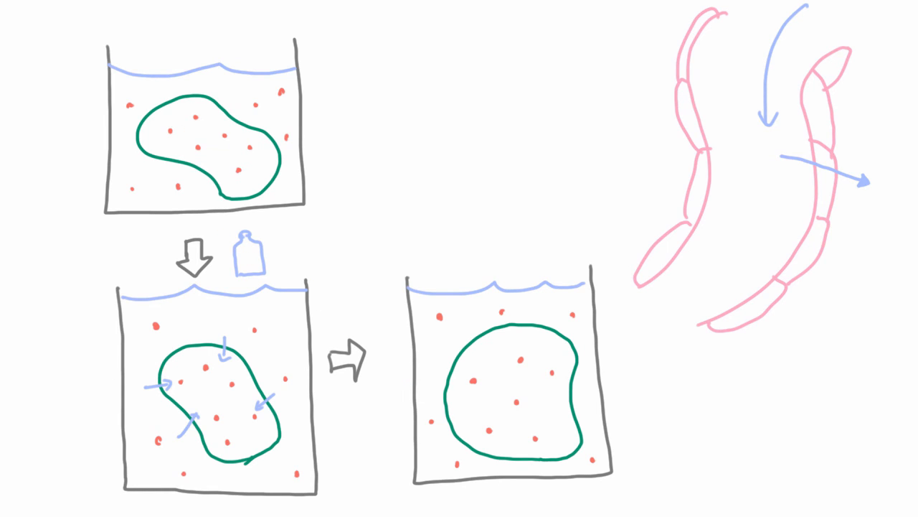
pyautogui.moveTo(448, 317)
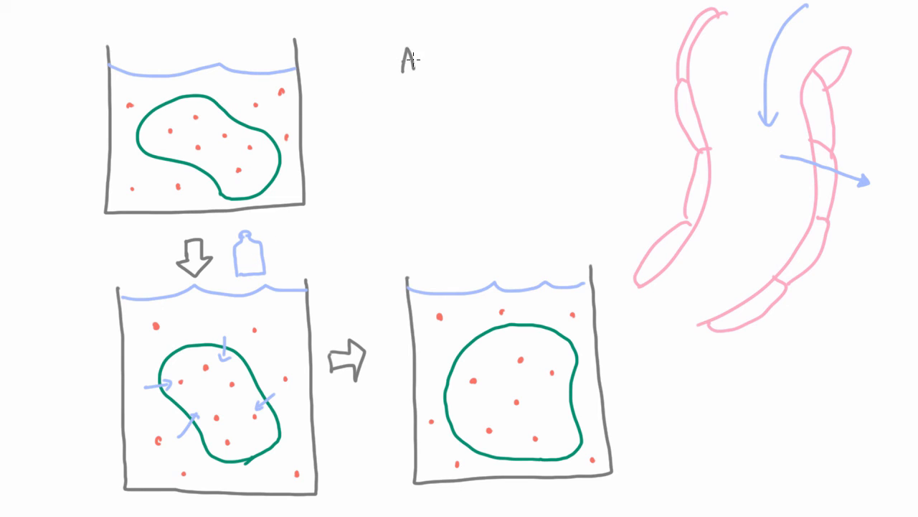
# Write 'ADD WATER' with an arrow down to '↑ECV, ↑ICV' above the beakers.
pyautogui.write('ADD WI')
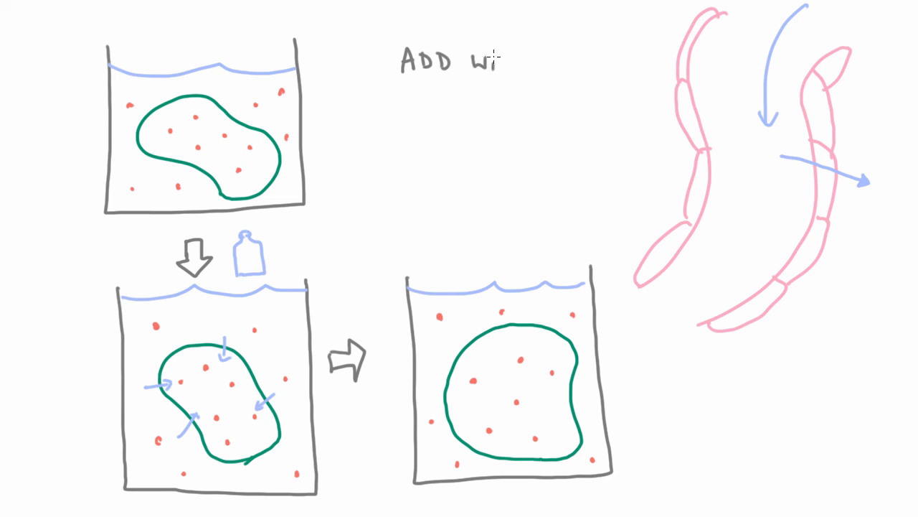
pyautogui.write('ATER')
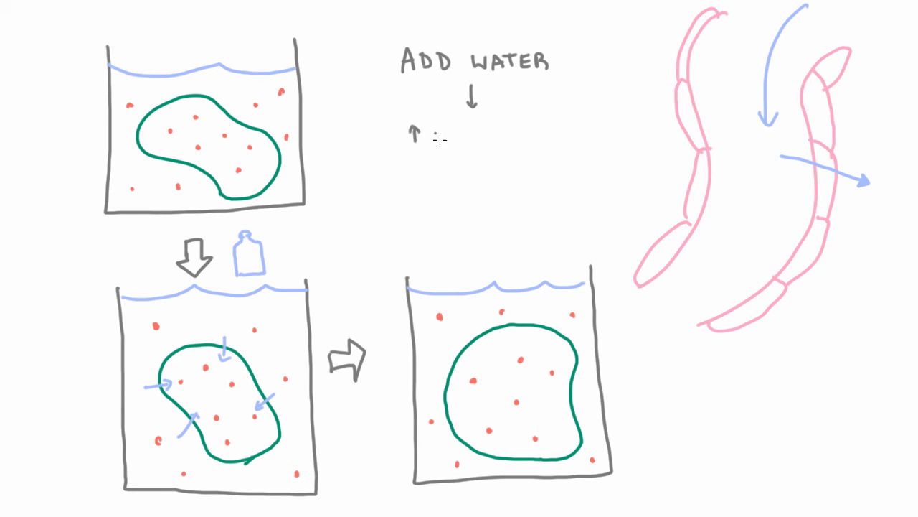
pyautogui.write('ECV')
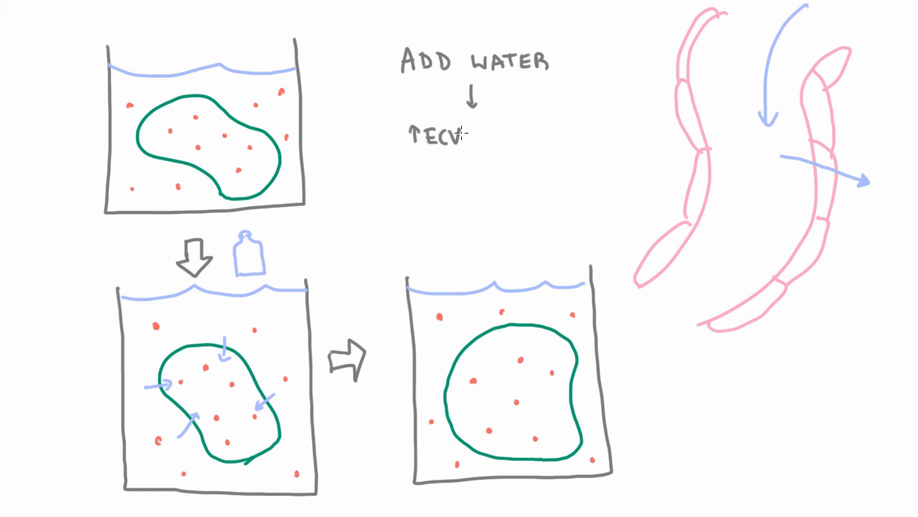
pyautogui.write(', ↑I')
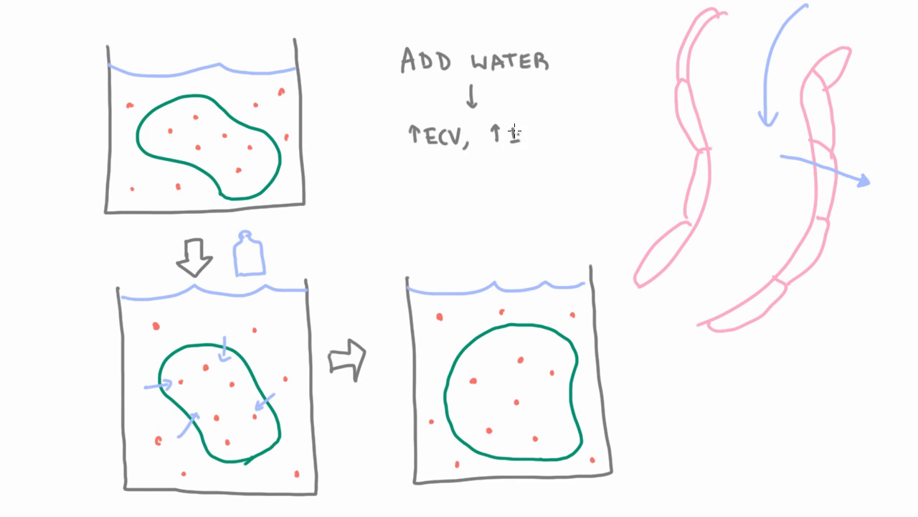
pyautogui.write('ICV')
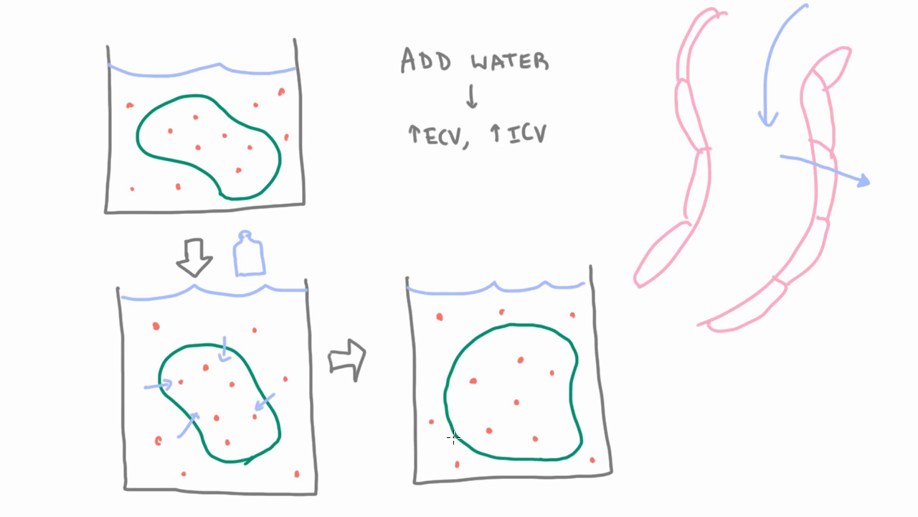
pyautogui.moveTo(515, 161)
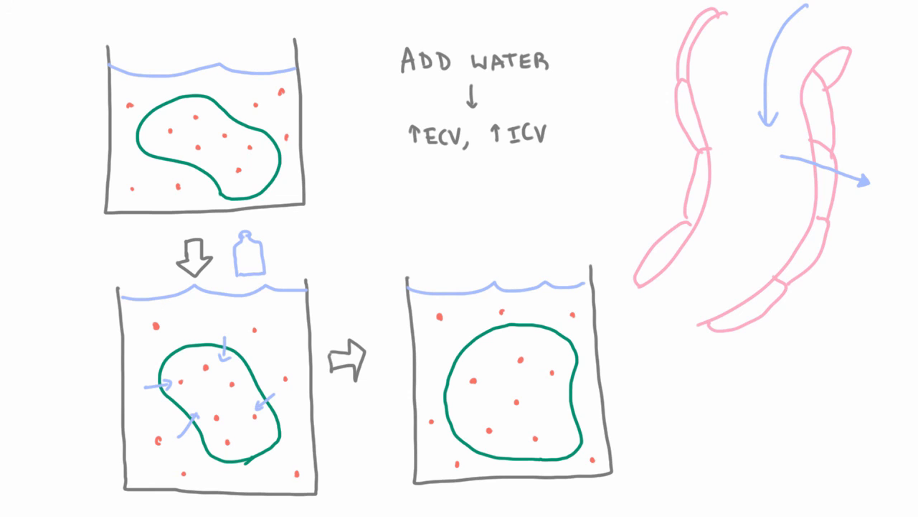
pyautogui.moveTo(427, 333)
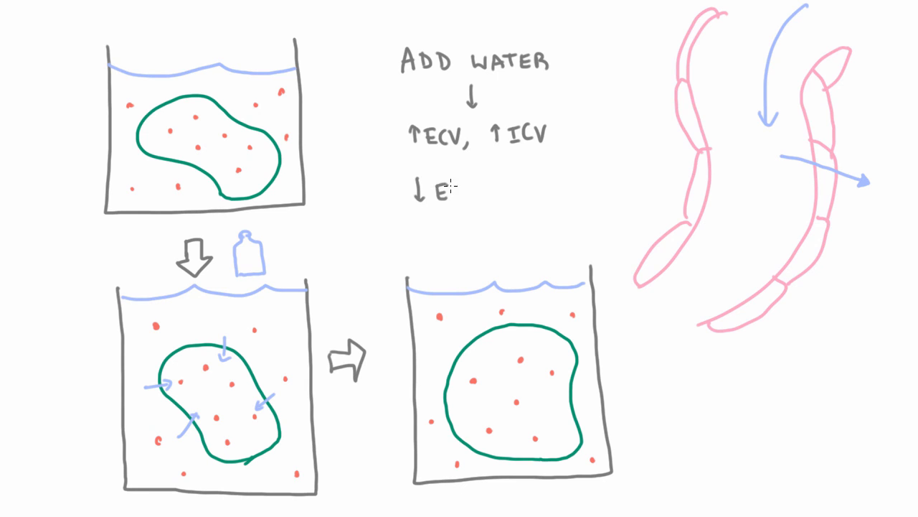
# Finish '↓EC conc.' and begin writing '↓IC' on the line below.
pyautogui.write('C conc.')
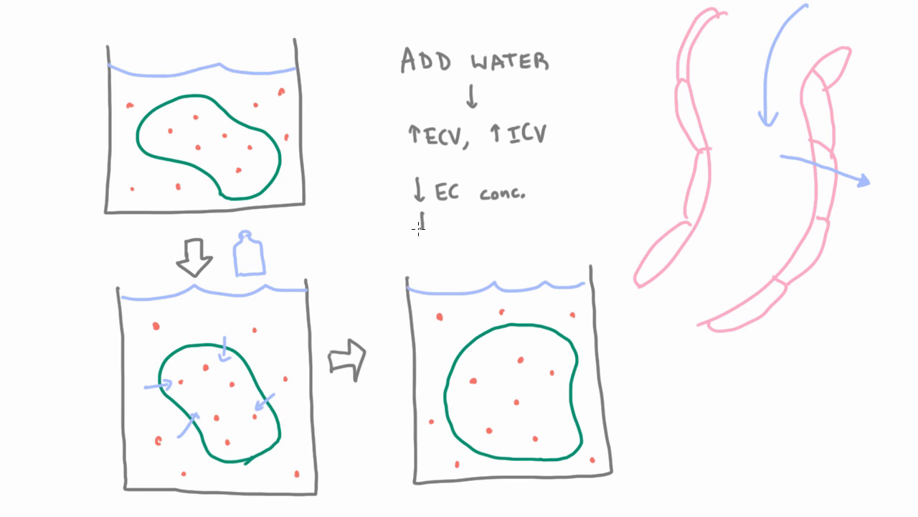
pyautogui.write('IC')
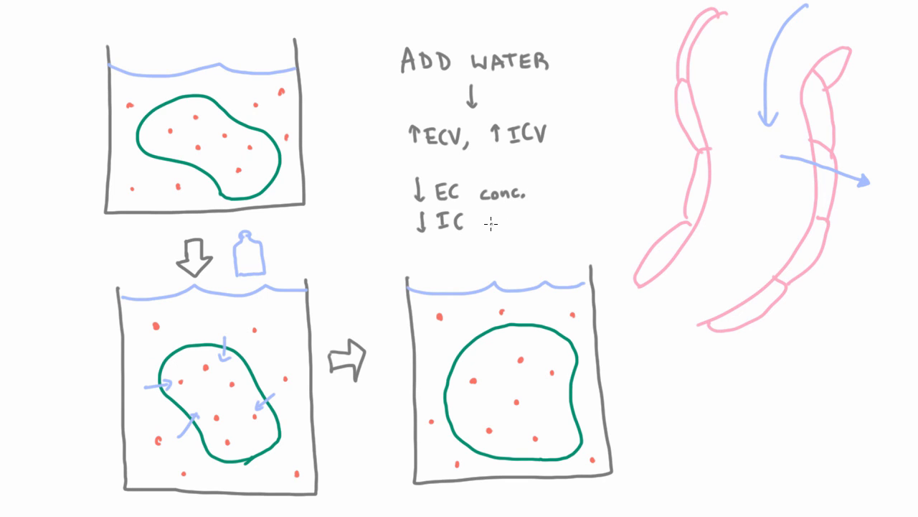